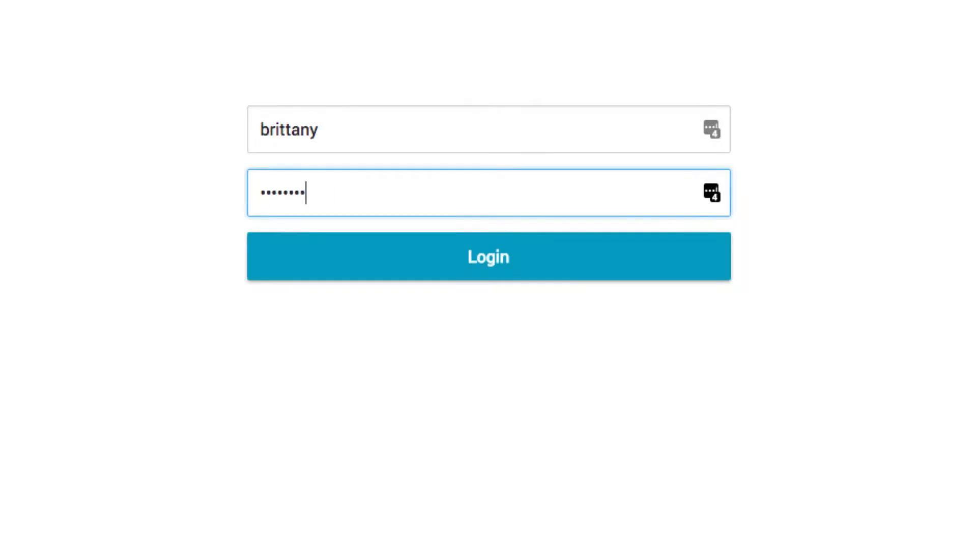
Step: Log in and choose '1. J & B Equipment Room' as the checkout center
click(488, 255)
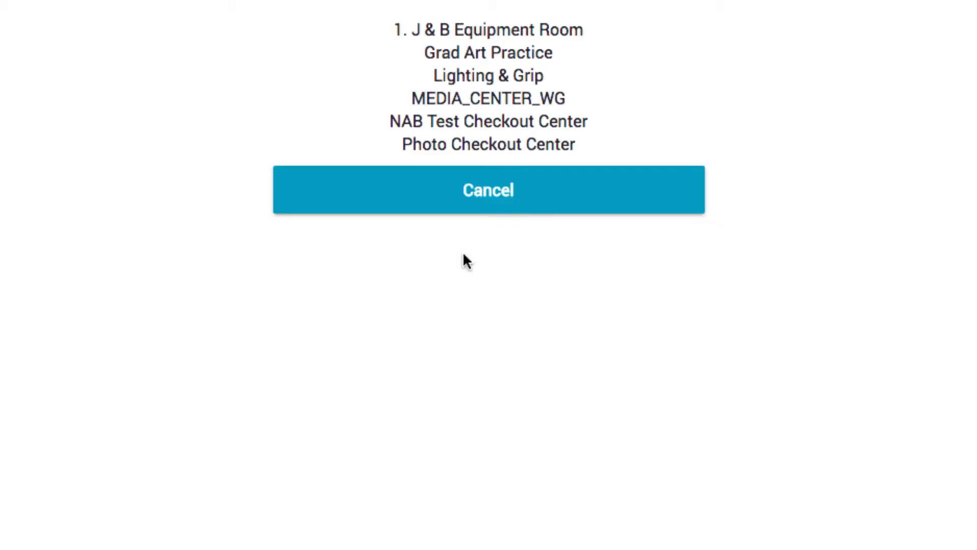
mouse_move(581, 41)
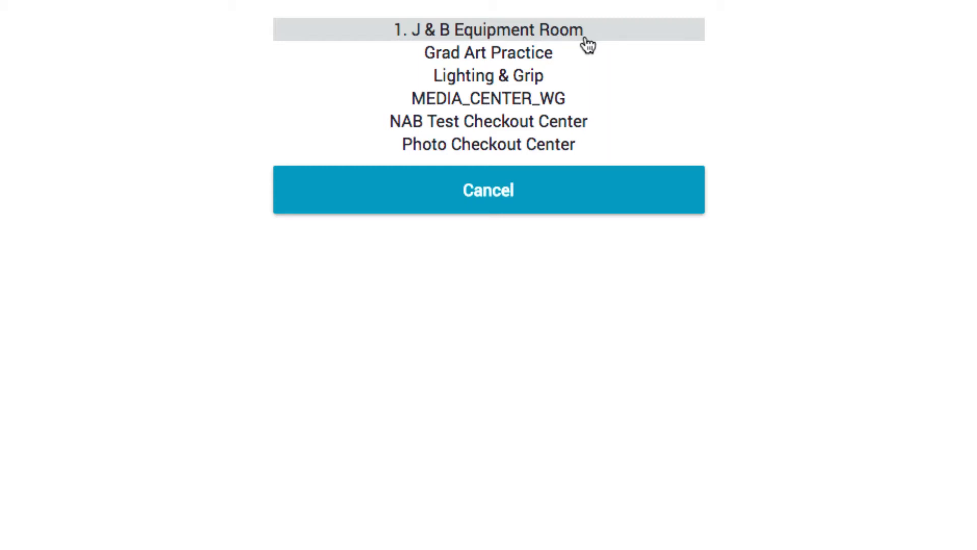
click(488, 29)
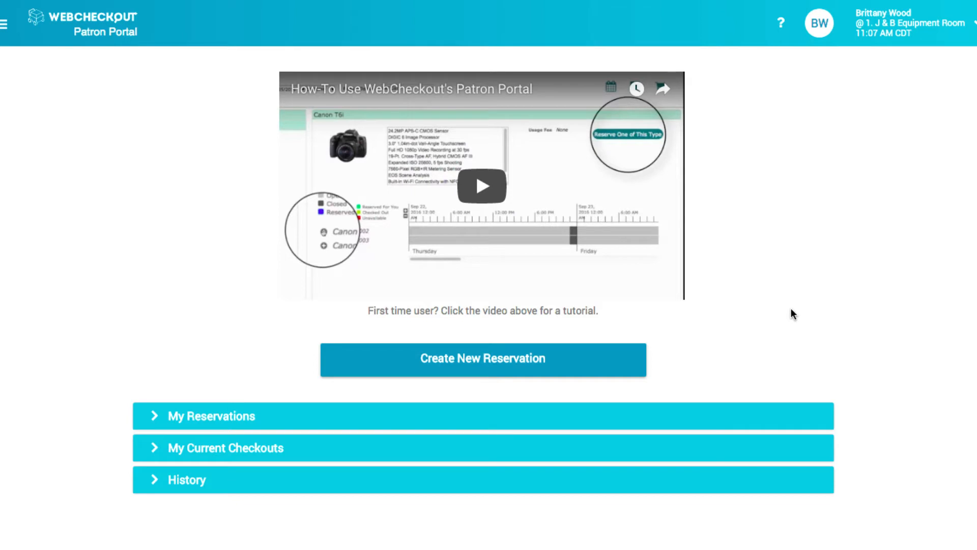
mouse_move(783, 312)
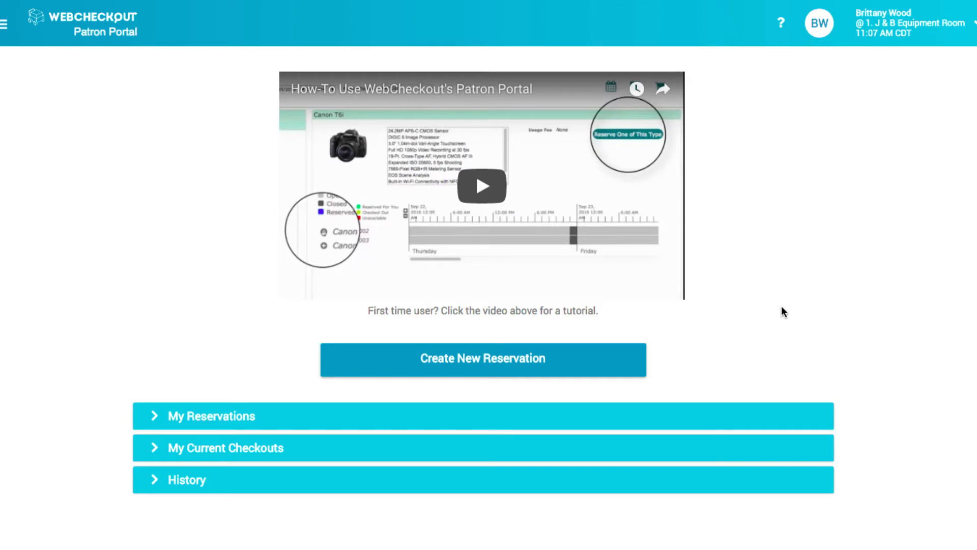
scroll(down, 3)
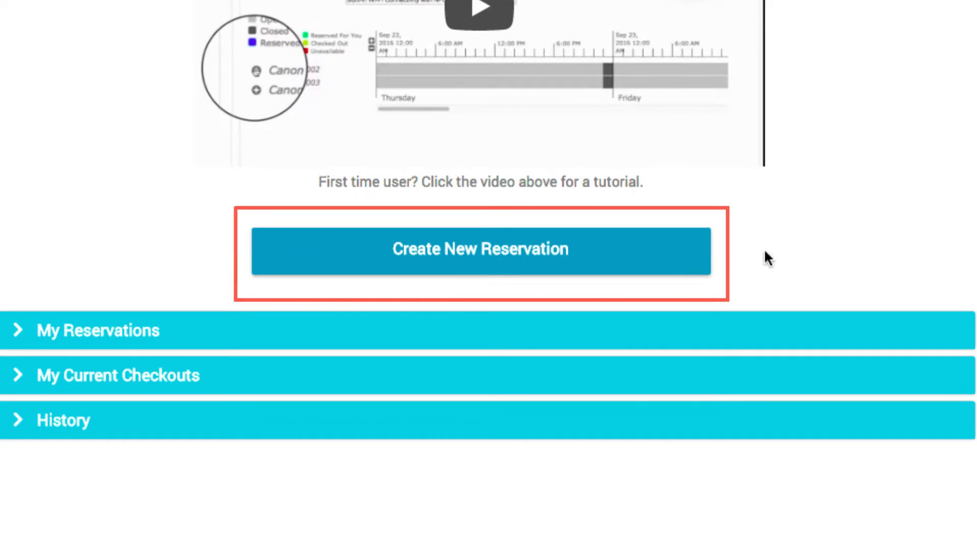
Step: Create a new reservation for 10/18/2017 07:00AM to 10/19/2017 05:00PM
click(481, 249)
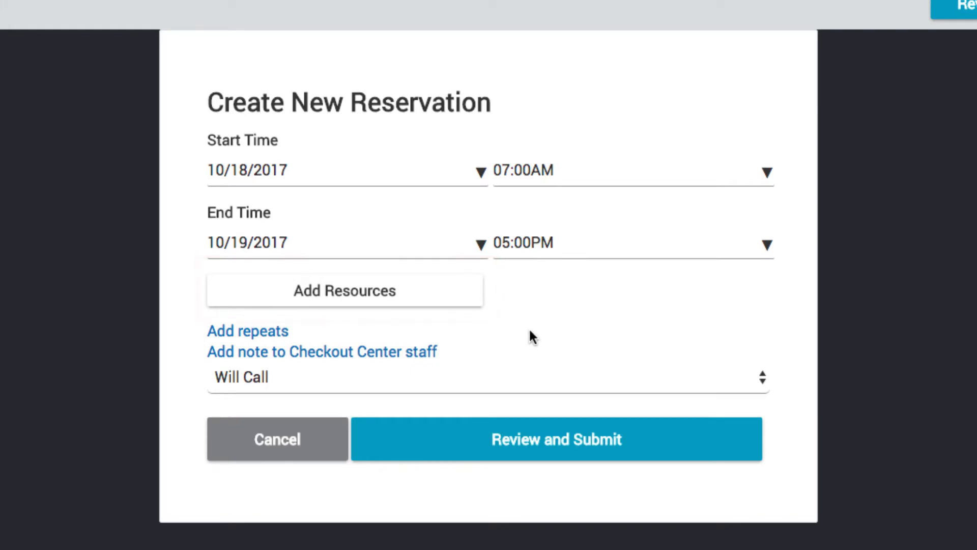
Step: In Add Resources, locate the Canon EOS Rebel T5 under Cameras > Digital SLR and view its details
click(344, 291)
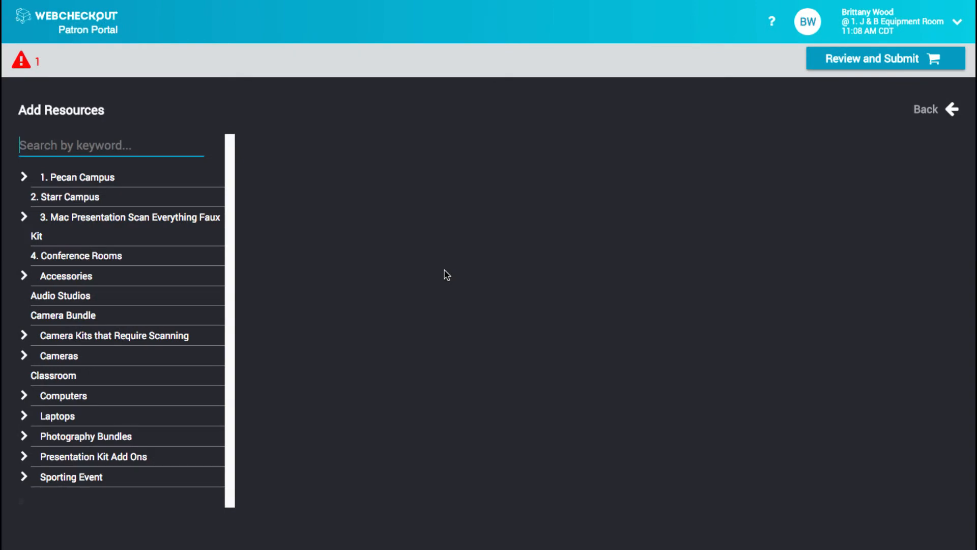
text(Canon)
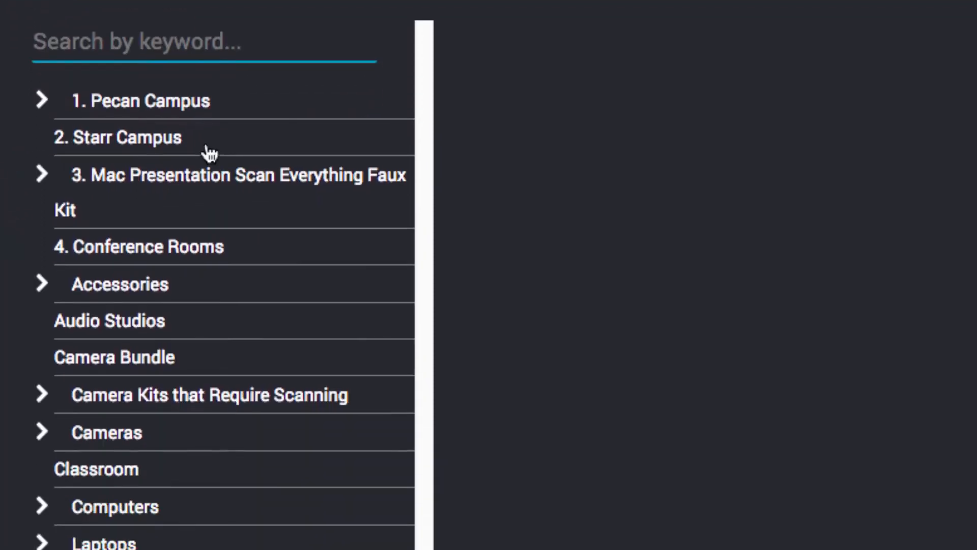
scroll(down, 3)
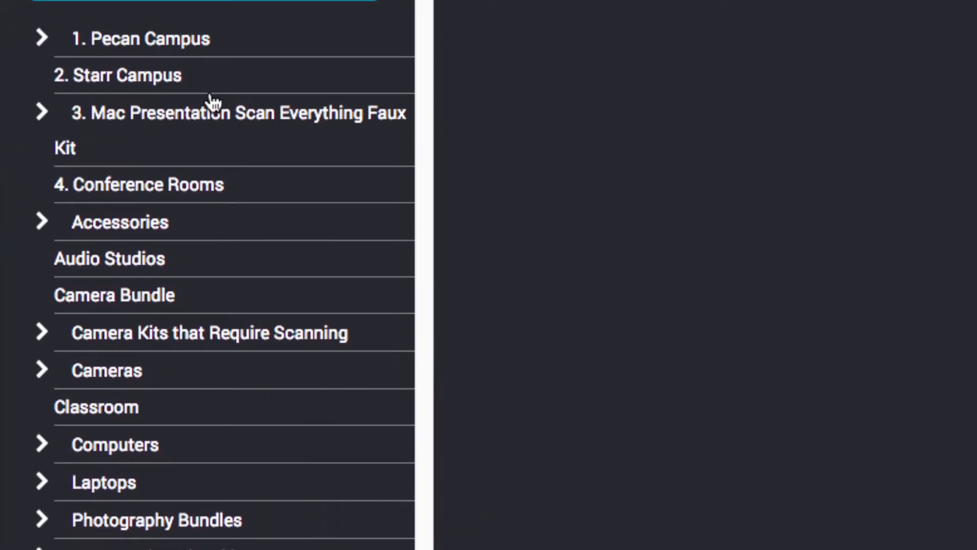
click(104, 370)
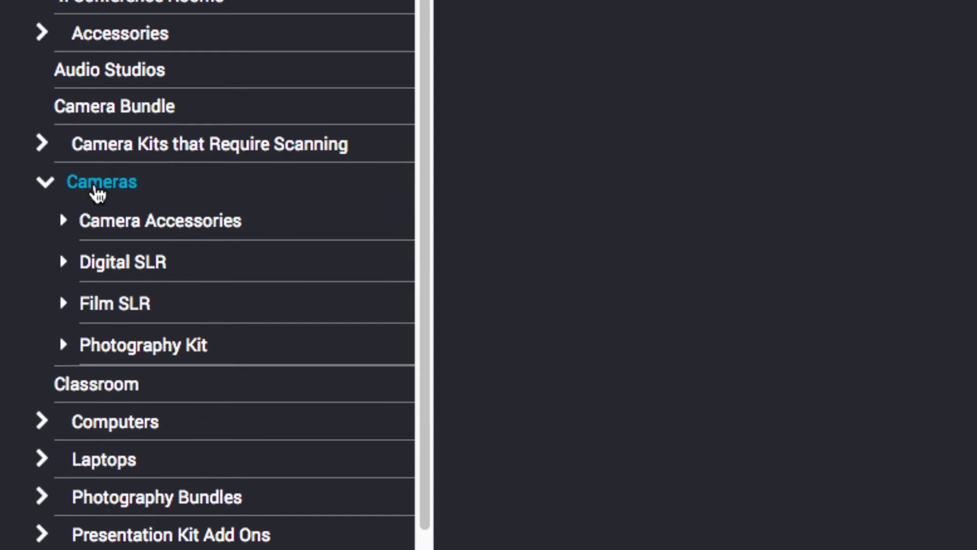
click(122, 261)
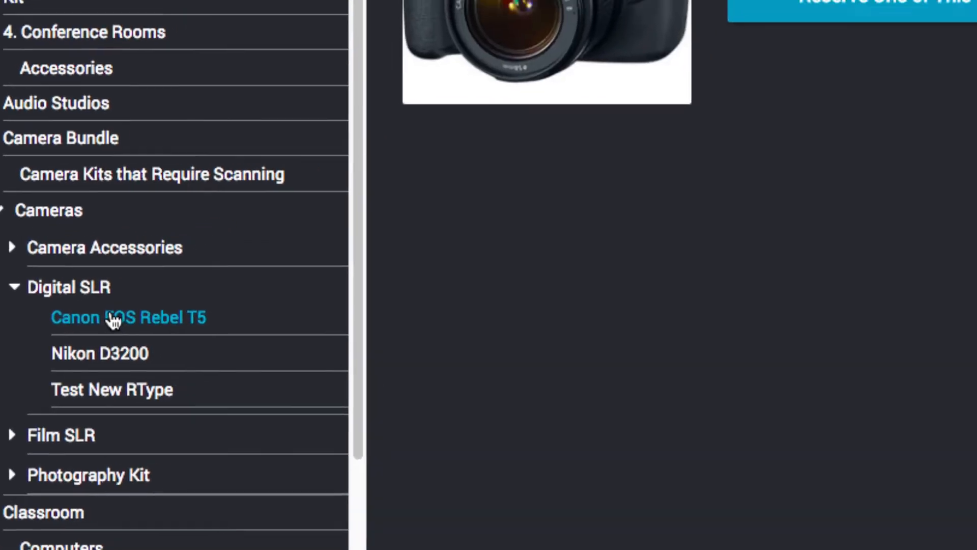
click(127, 317)
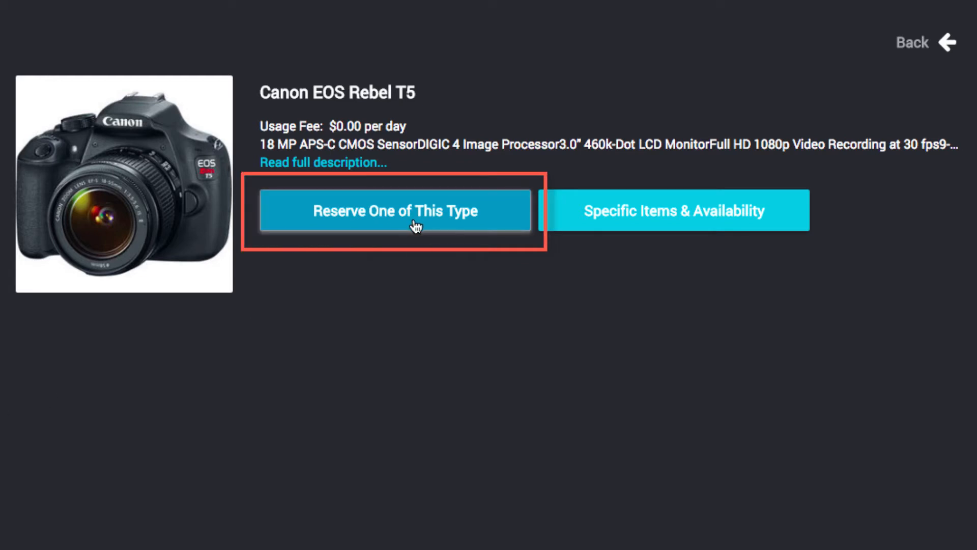
mouse_move(616, 224)
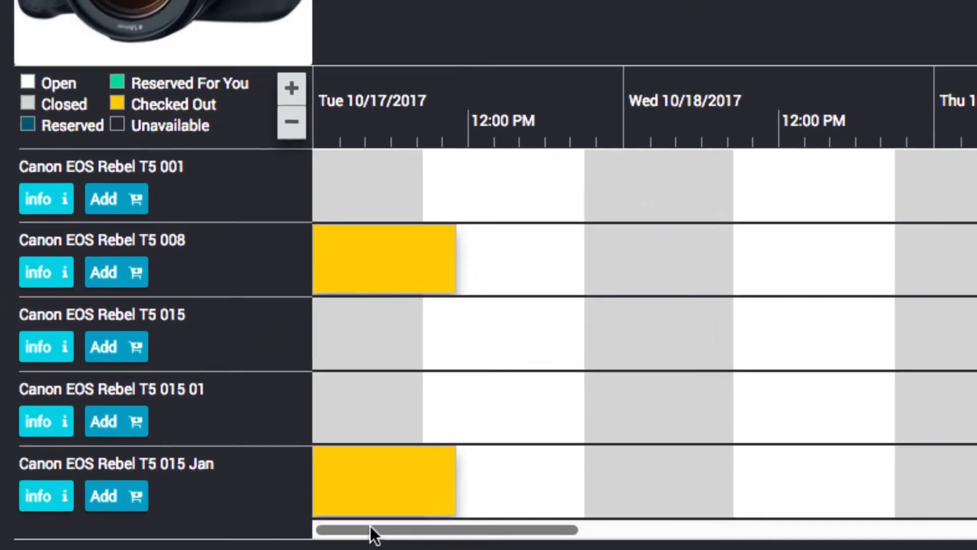
Step: Check unit 001 of the Rebel T5, then reserve one Tripod under Camera Accessories
click(46, 198)
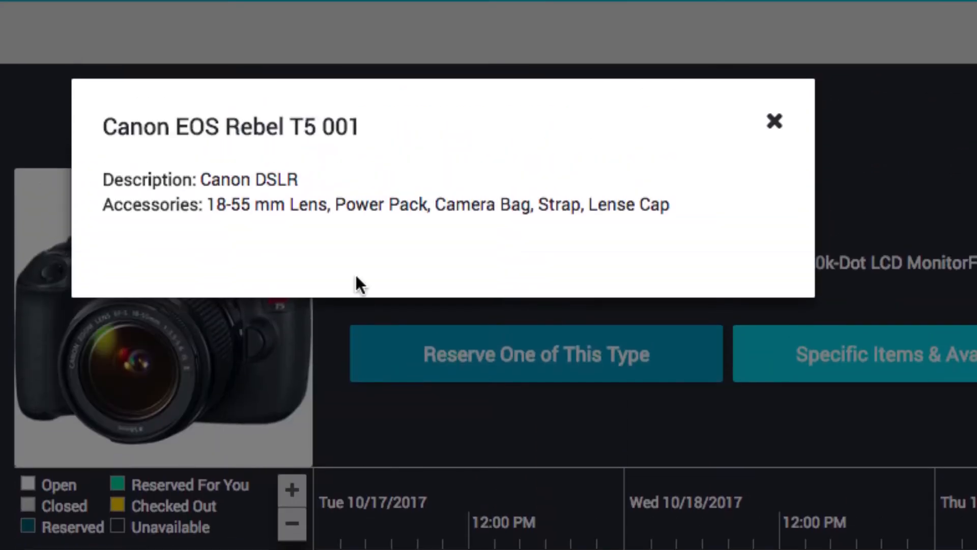
mouse_move(643, 164)
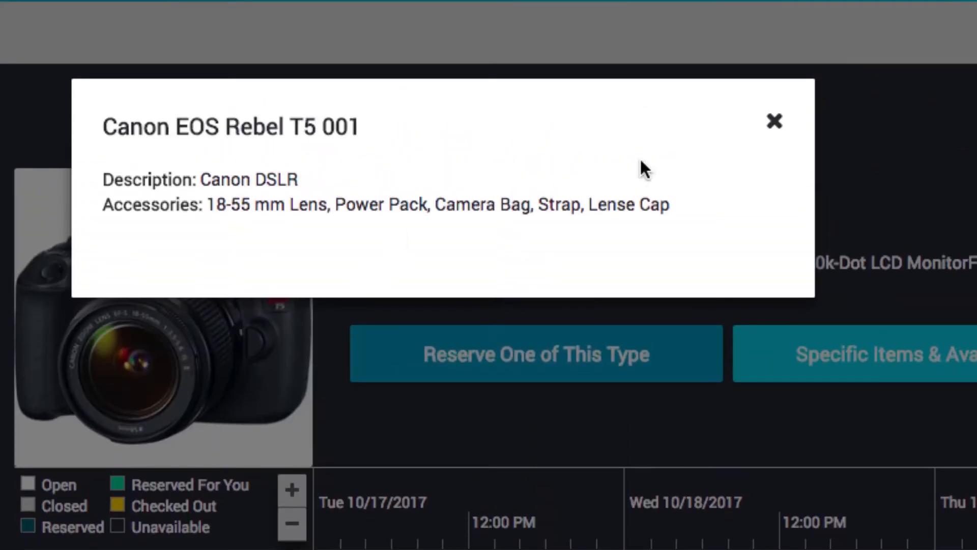
click(773, 123)
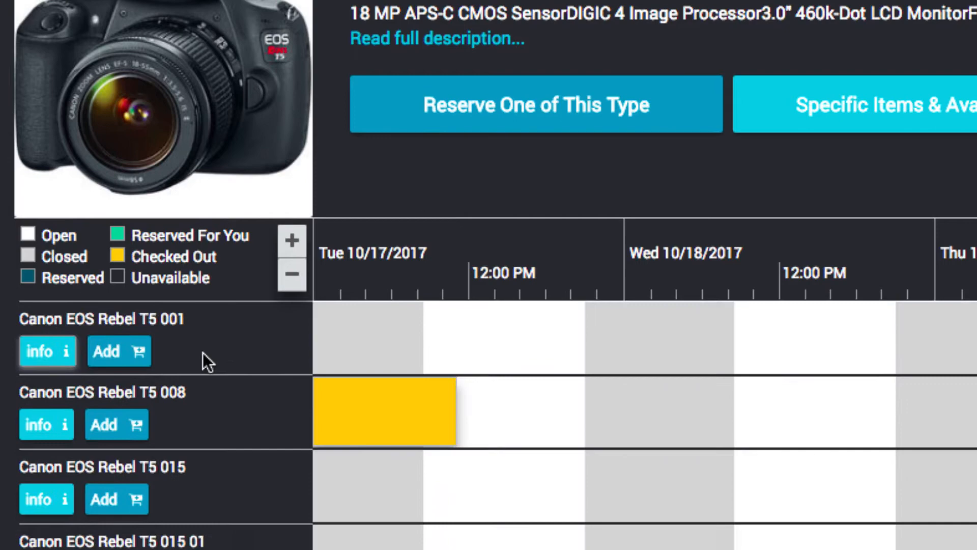
click(119, 350)
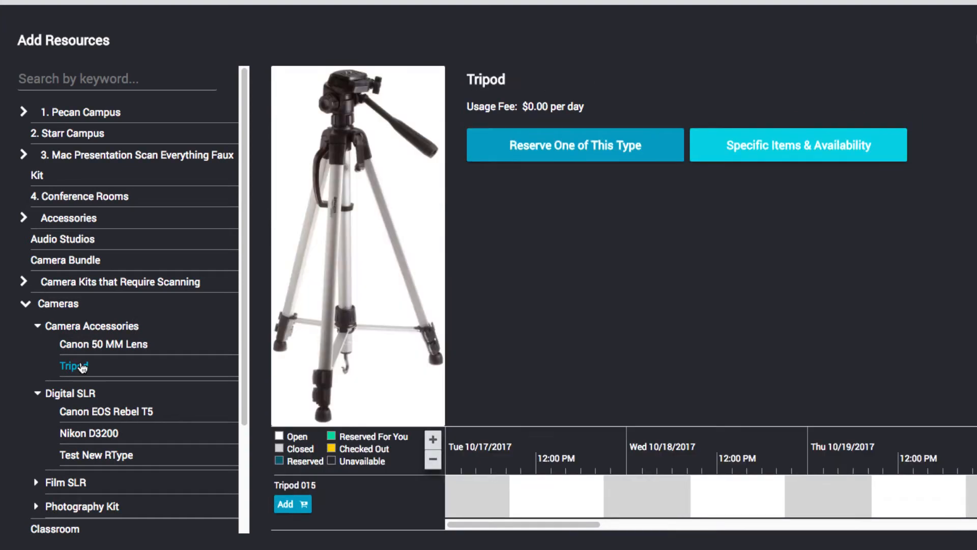
click(582, 145)
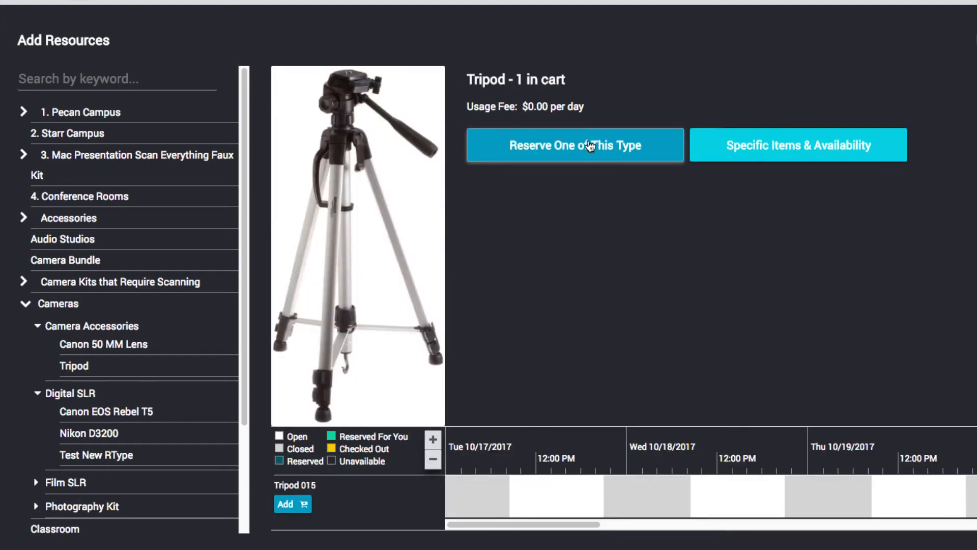
Step: Add Canon 50 MM Lens 015 to the cart, bringing it to 3 items
click(103, 344)
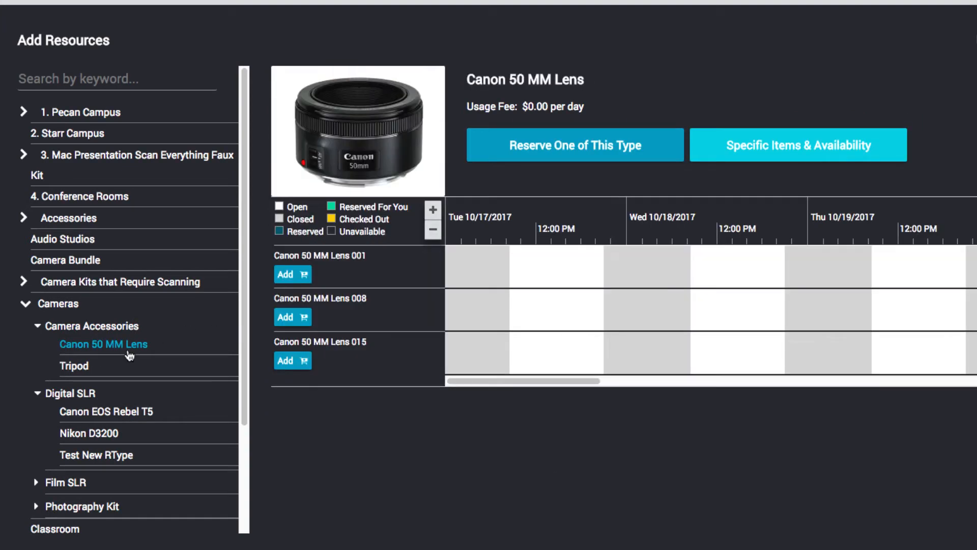
click(289, 360)
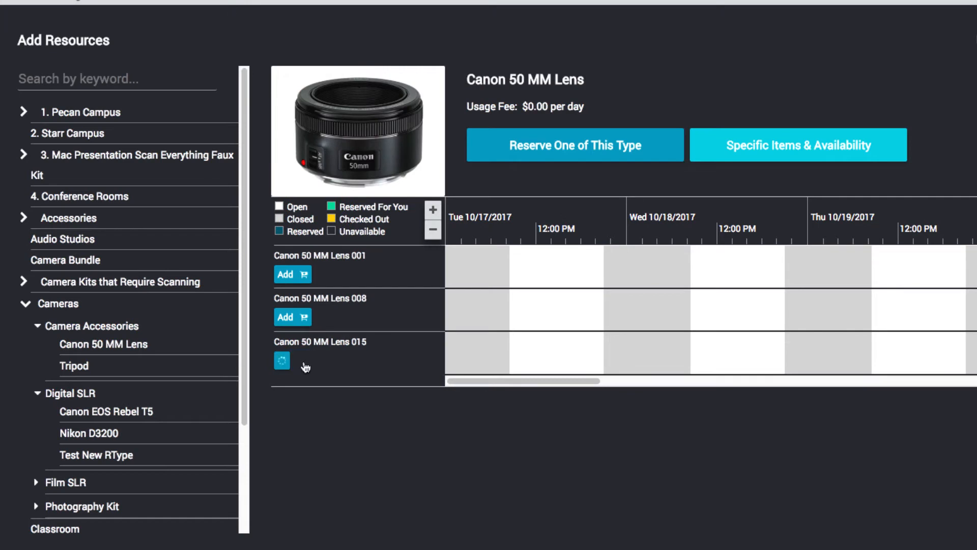
click(282, 360)
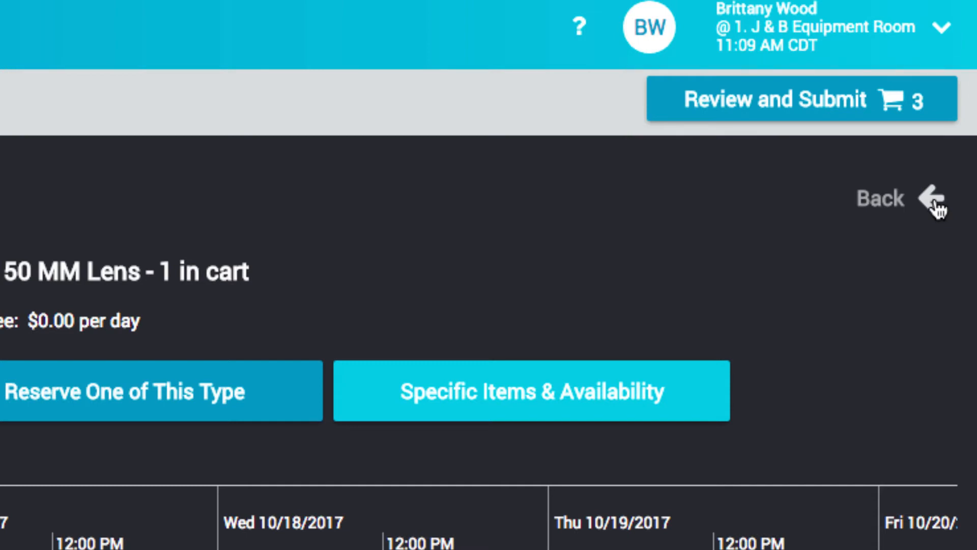
Step: Return to the reservation form and review the repeat options without adding repeats
click(802, 98)
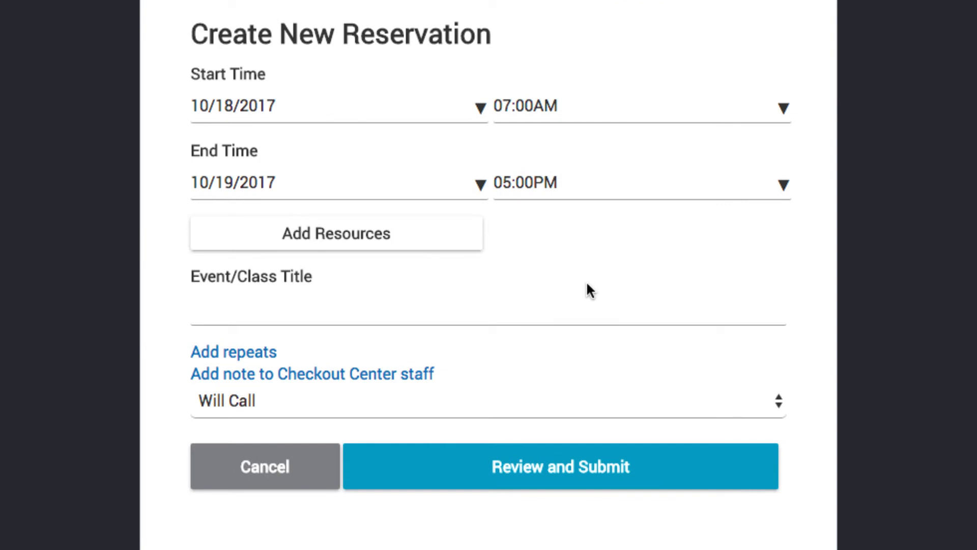
mouse_move(583, 282)
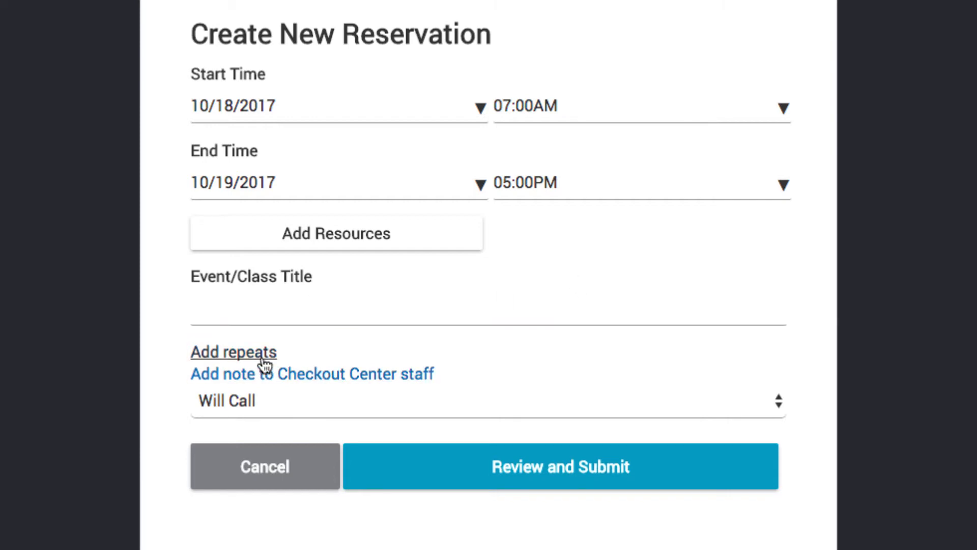
click(234, 351)
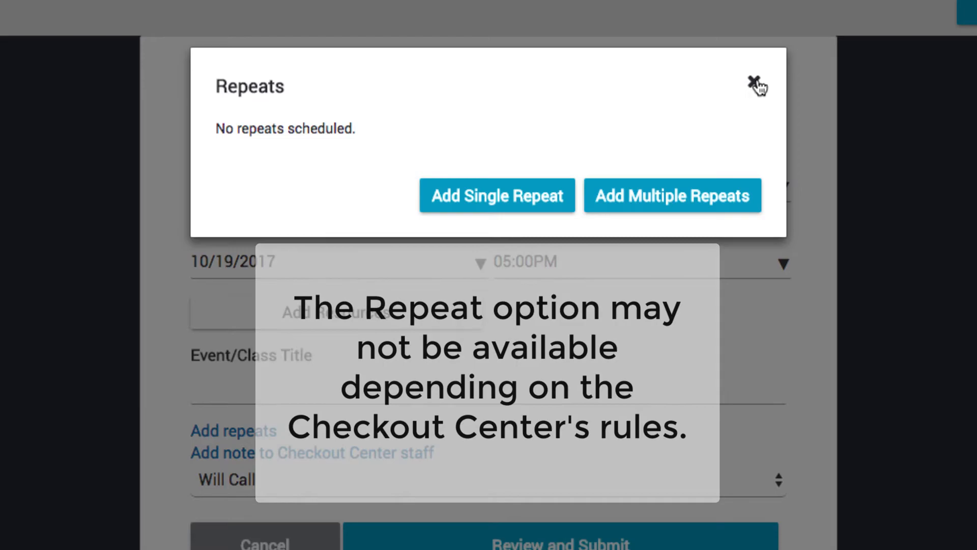
click(751, 78)
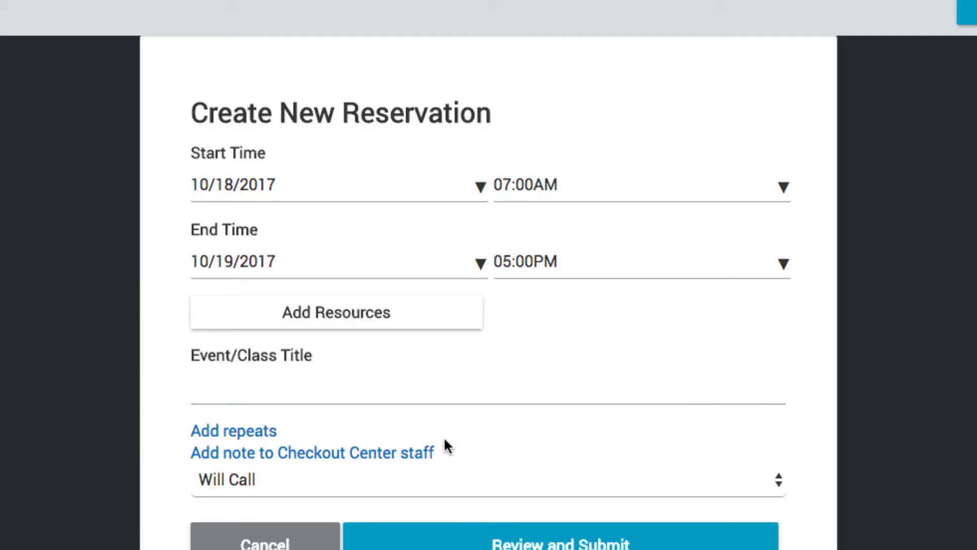
mouse_move(424, 458)
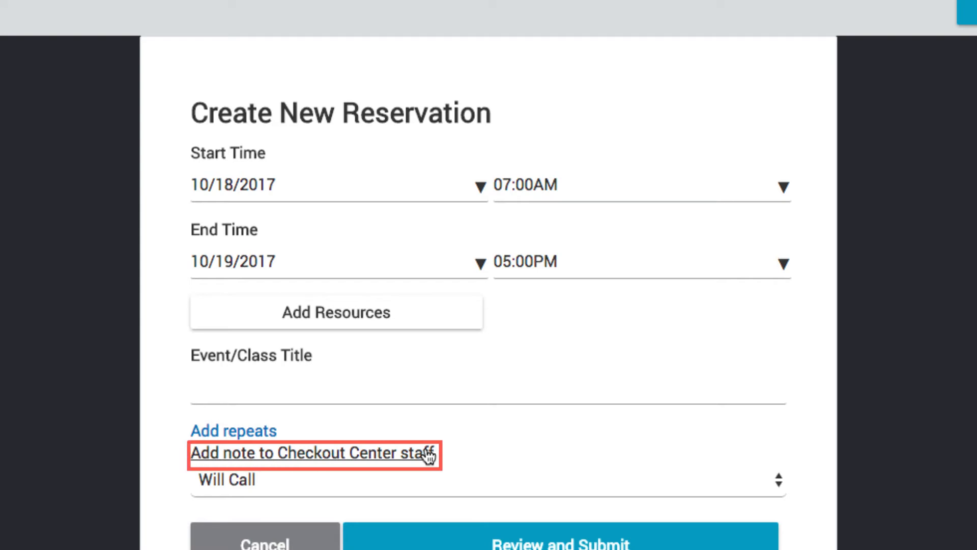
Step: Save the note 'Final Project' for the Checkout Center staff
click(311, 453)
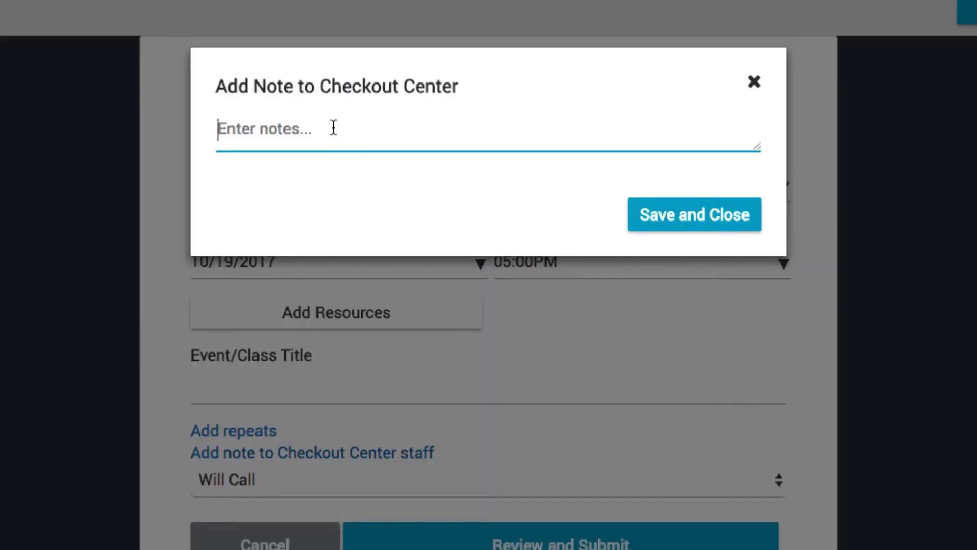
text(Final Project)
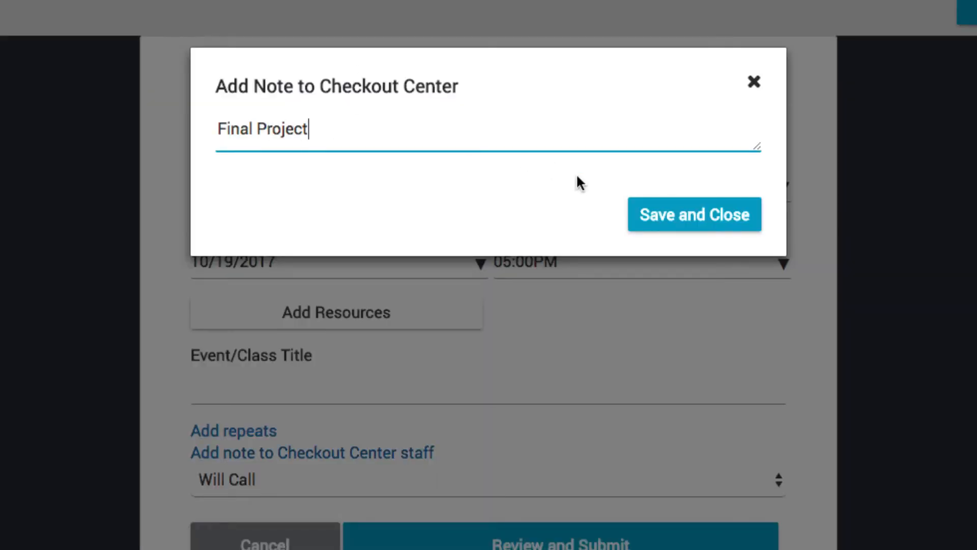
click(694, 214)
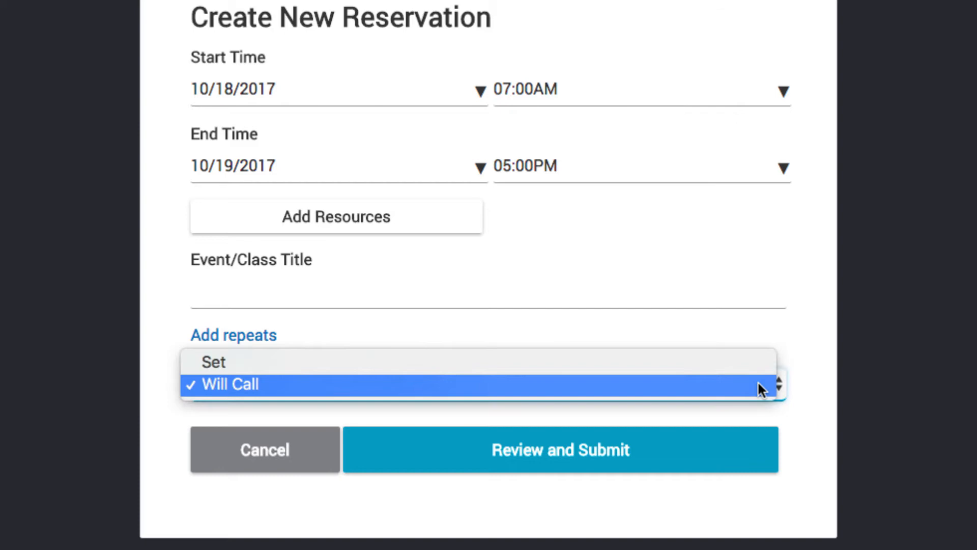
Step: Set pickup to Set delivered to Room 210 and title the event 'Photo 270'
click(213, 362)
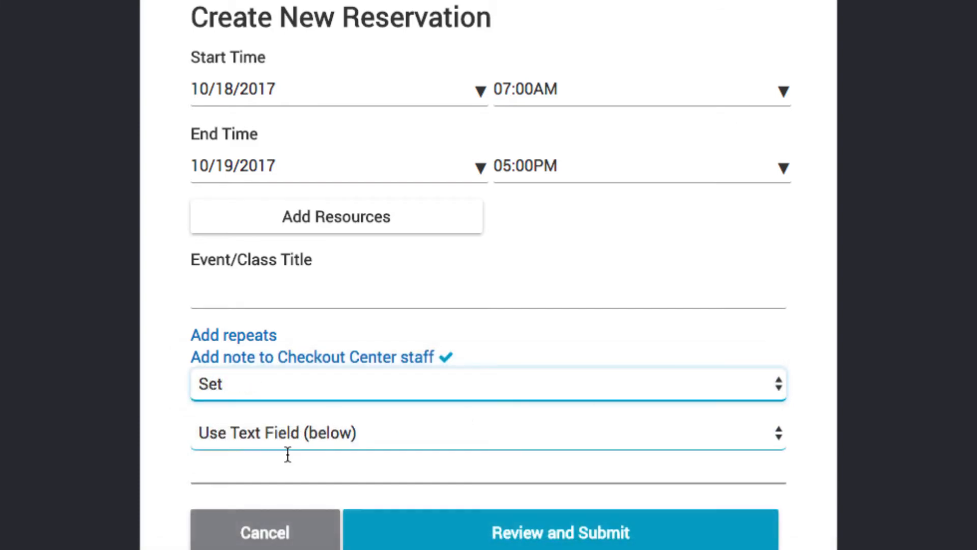
text(Room 210)
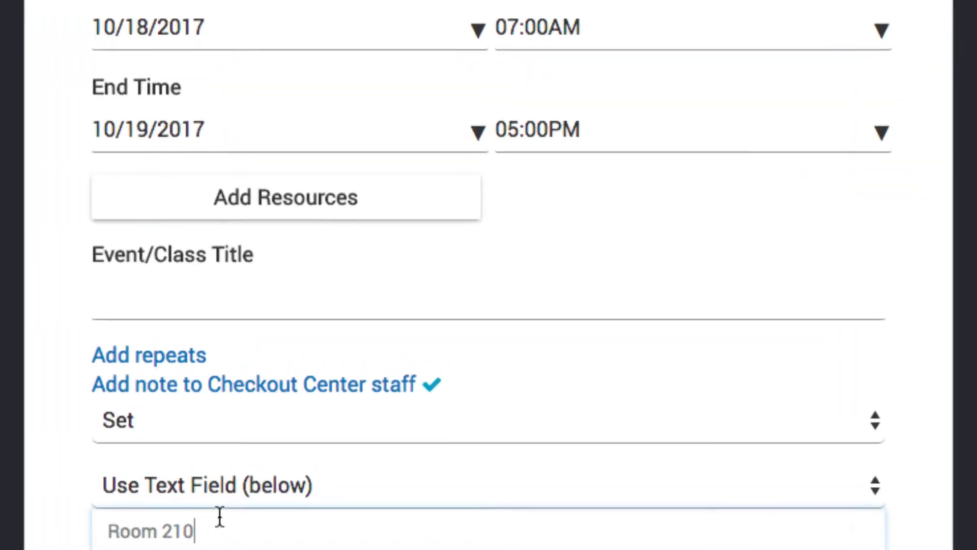
text(Photo)
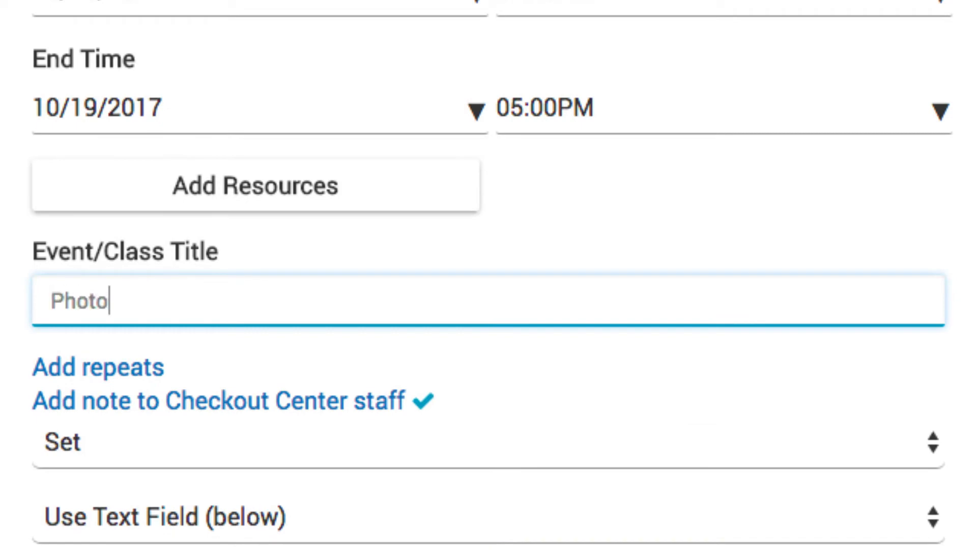
text(270)
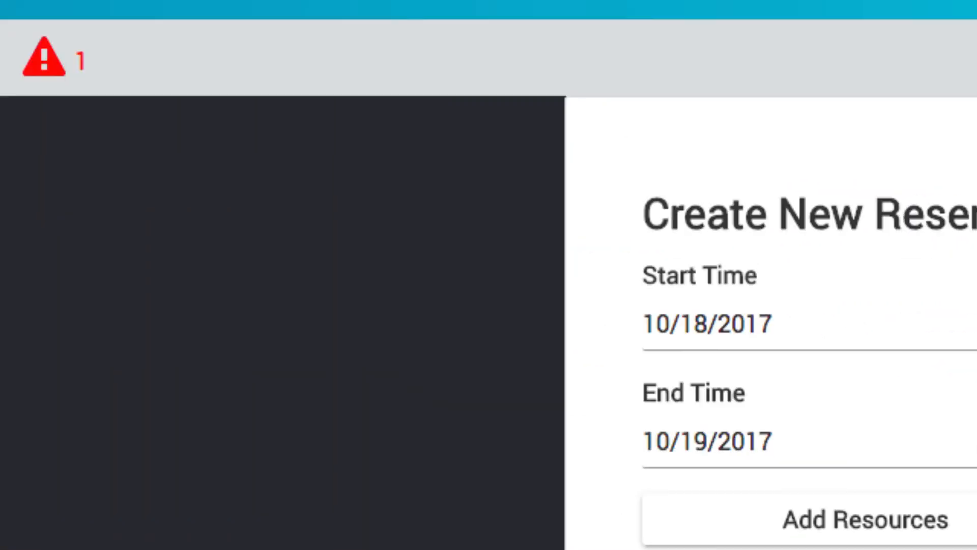
mouse_move(44, 74)
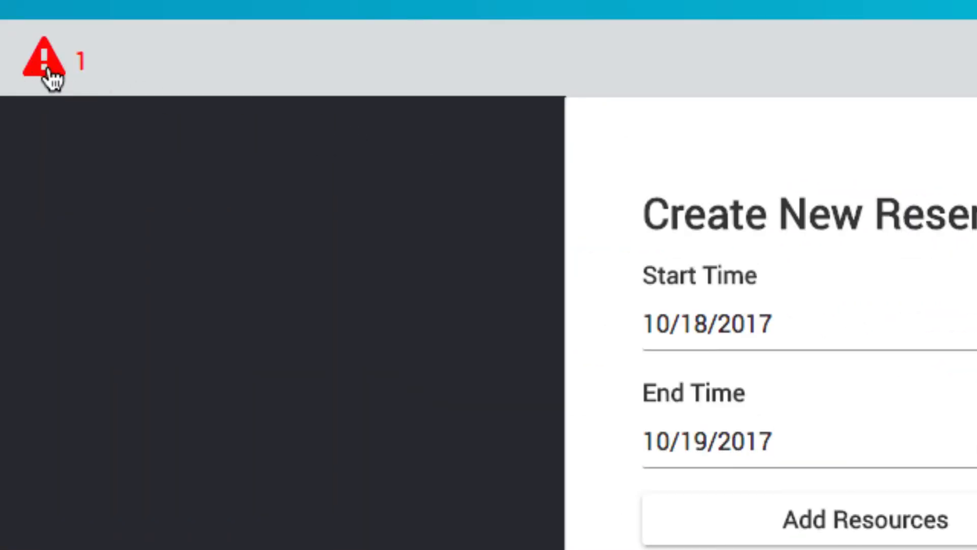
Step: Read the warning and move the start time to 09:00AM on 10/18/2017
click(42, 57)
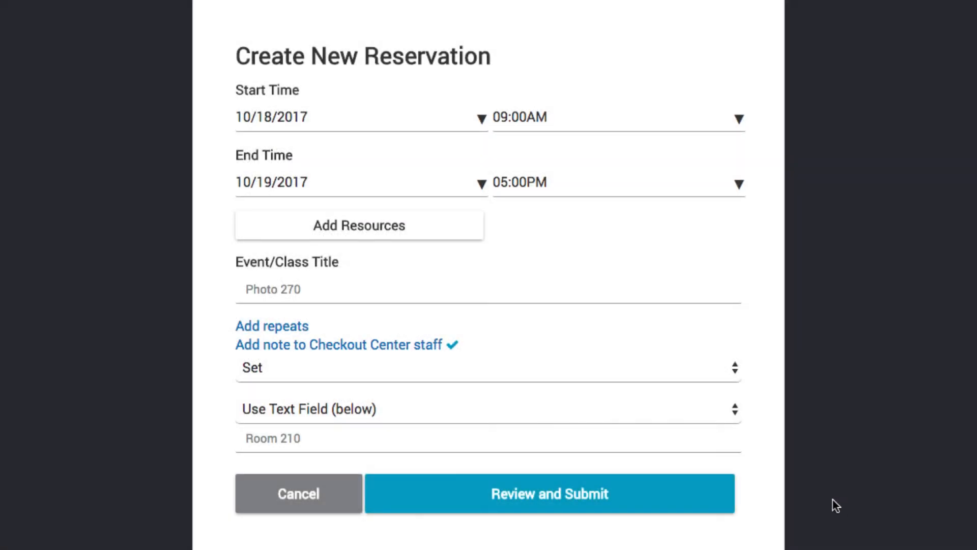
mouse_move(590, 510)
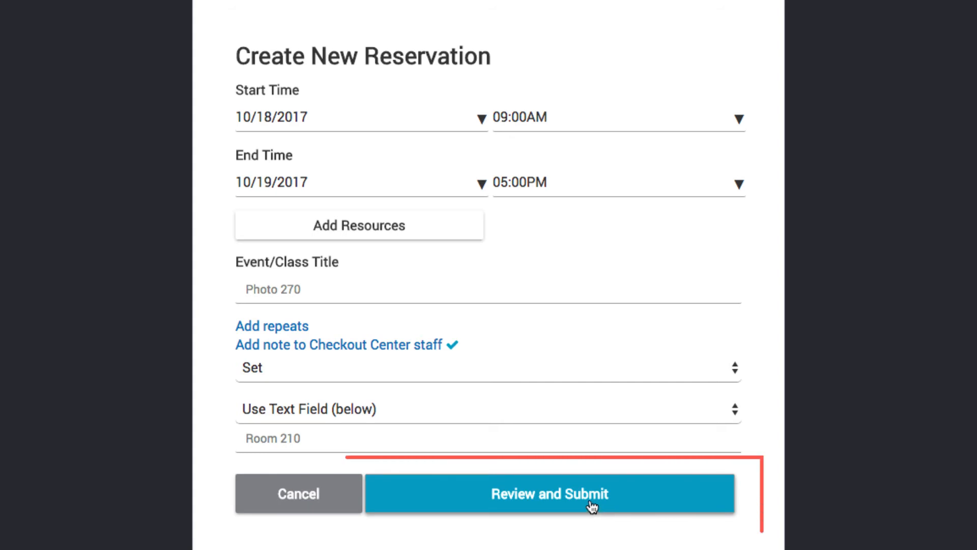
Step: Review the summary and submit the reservation, receiving approval-pending confirmation
click(548, 506)
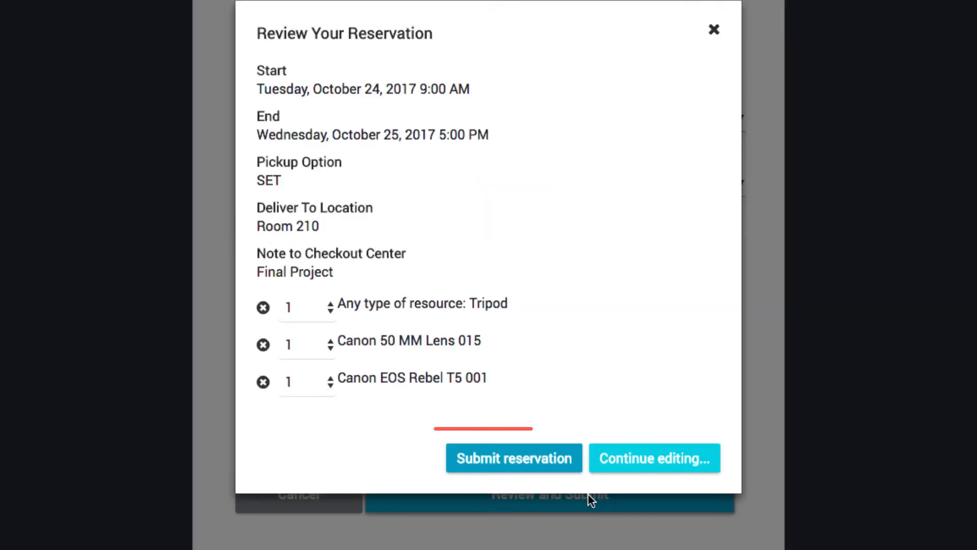
click(514, 458)
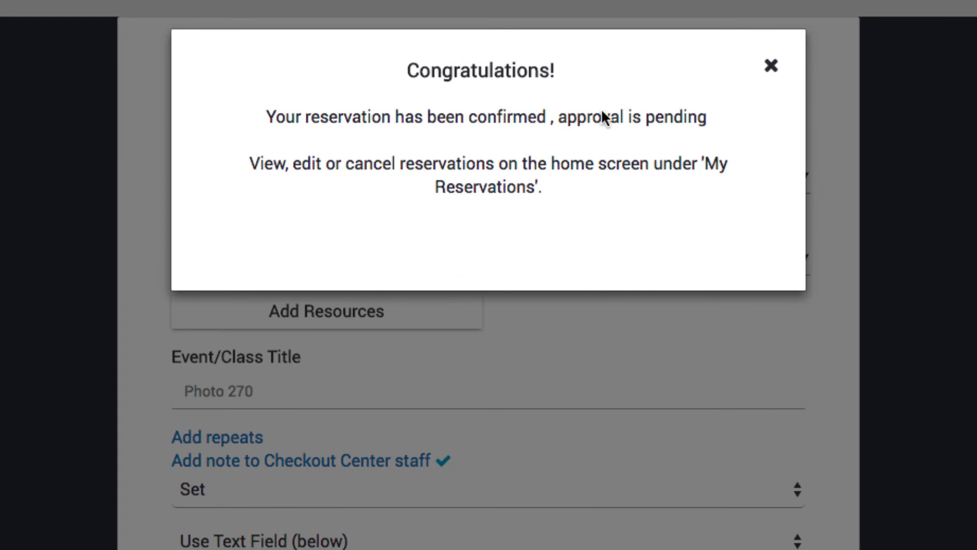
mouse_move(607, 68)
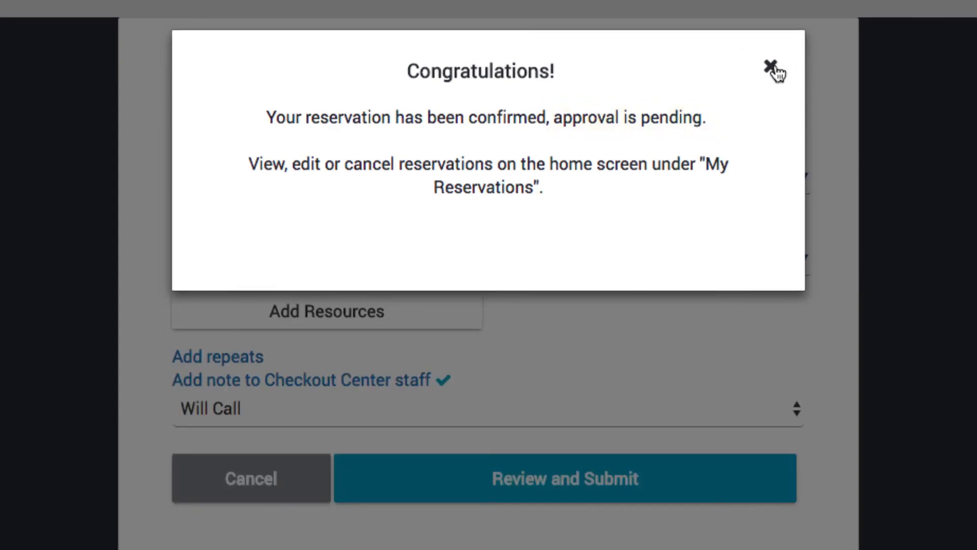
Step: Dismiss the confirmation and view reservation CK-548 listed as Pending Approval under My Reservations
click(768, 67)
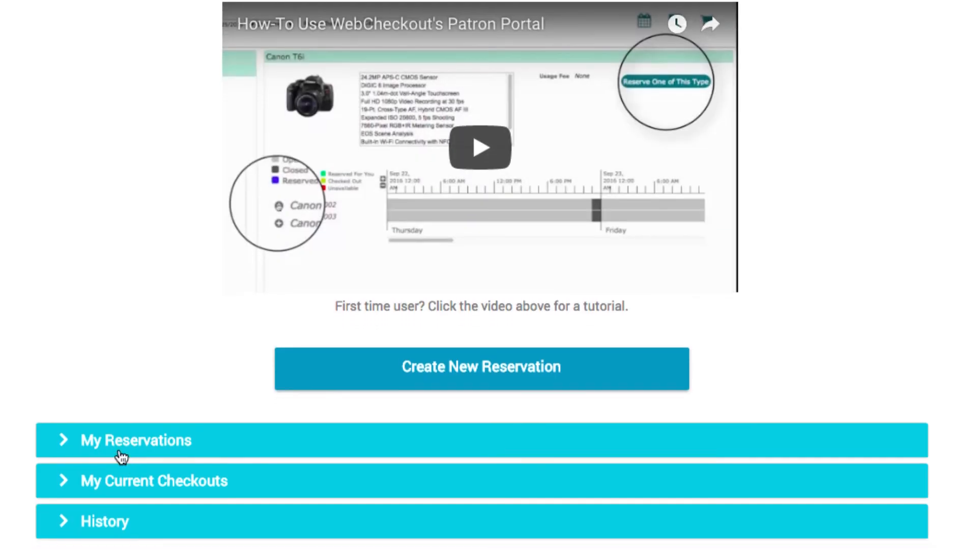
click(135, 440)
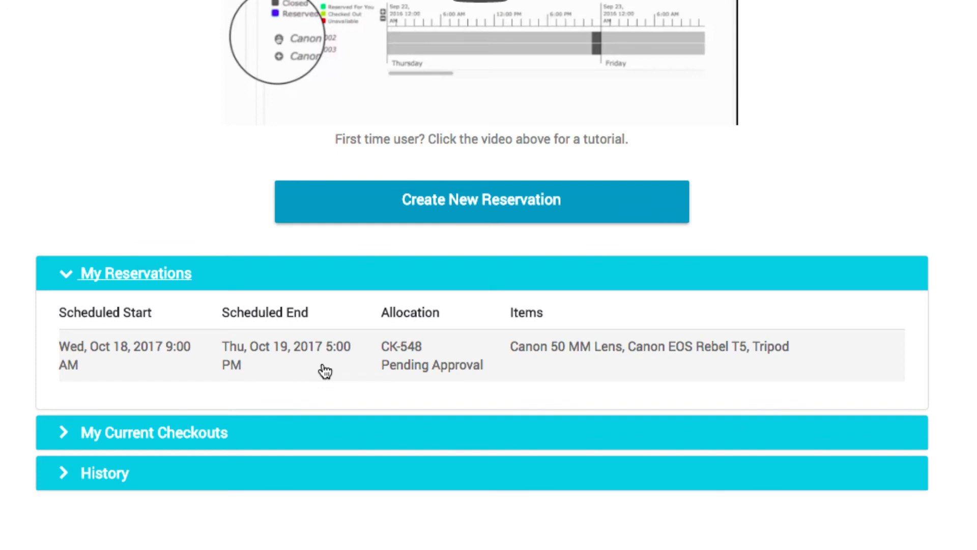
click(323, 367)
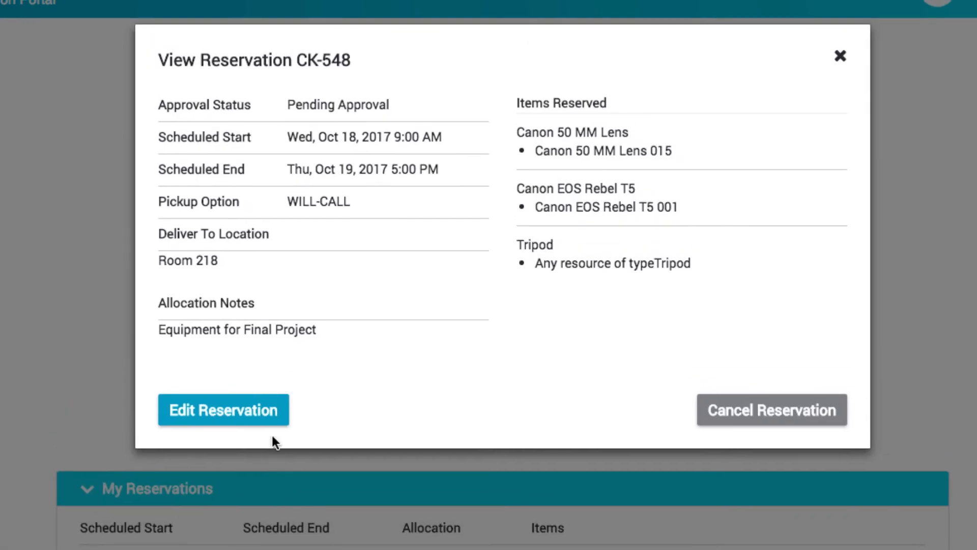
mouse_move(721, 441)
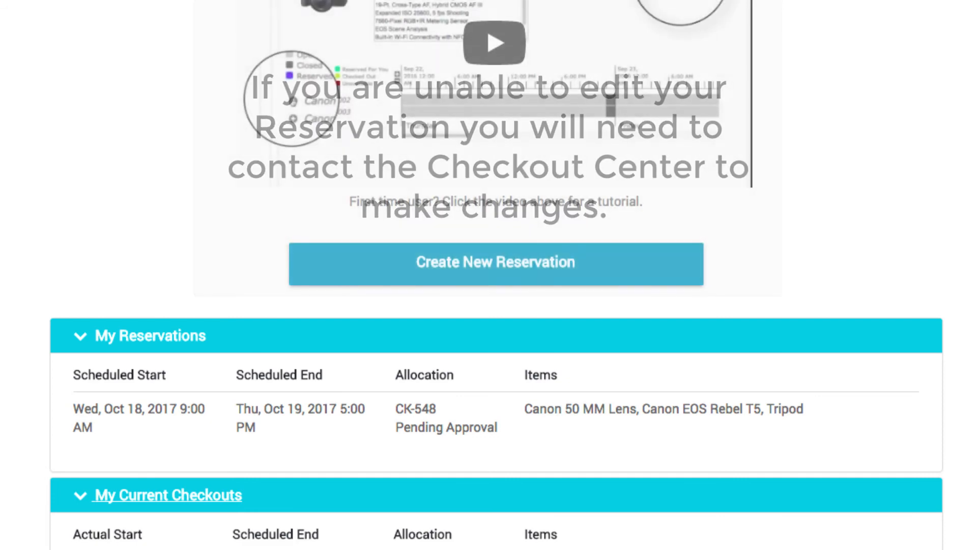
scroll(down, 3)
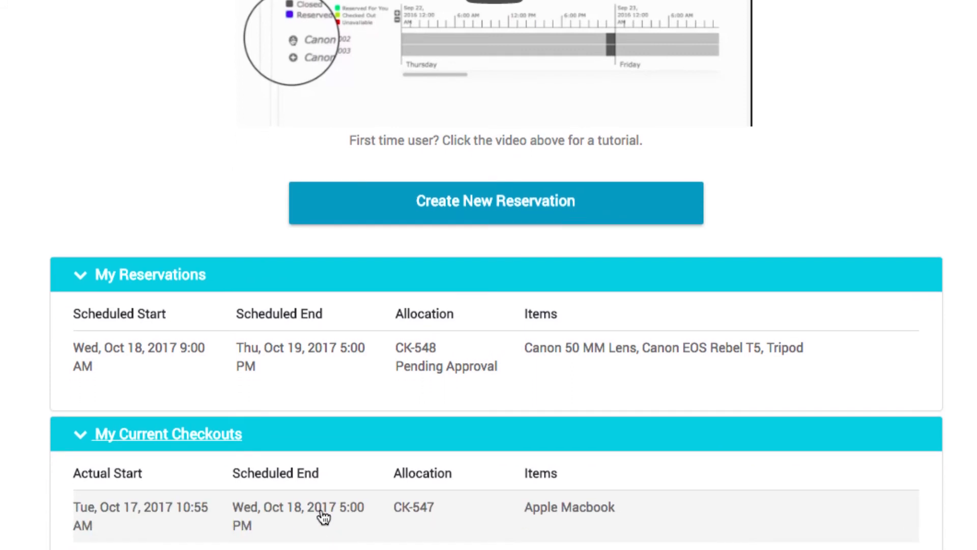
scroll(down, 3)
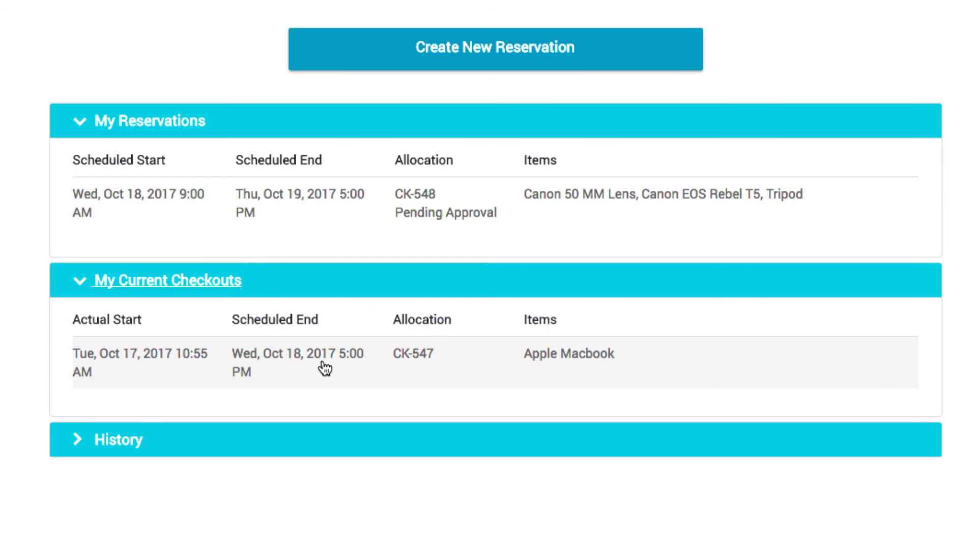
click(326, 363)
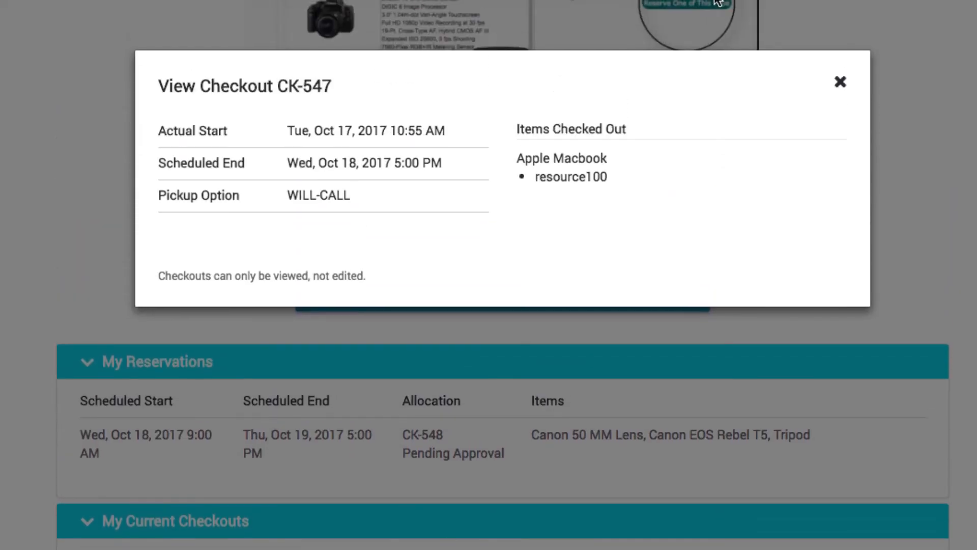
click(840, 81)
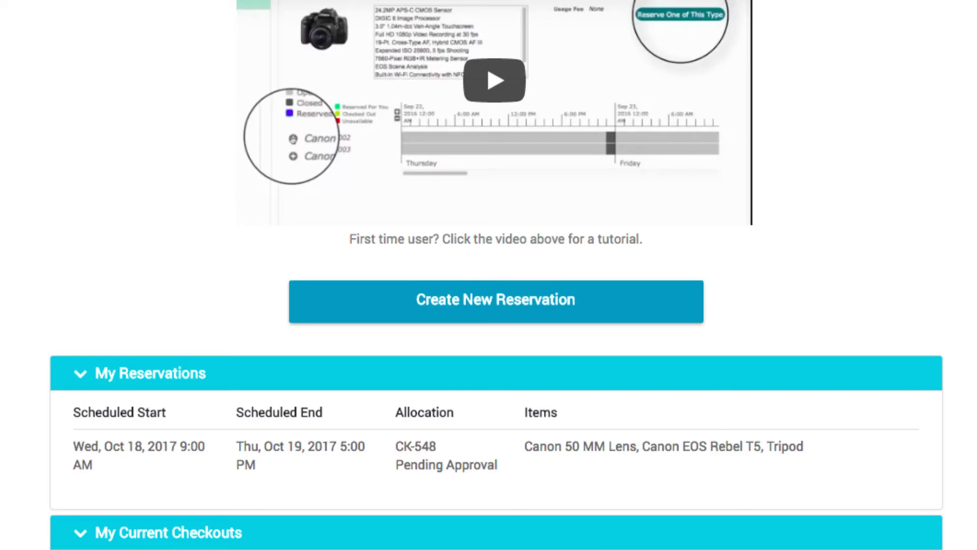
Step: View past checkout CK-246 in History, then bring up the New Reservation and Calendar URL menu
scroll(down, 3)
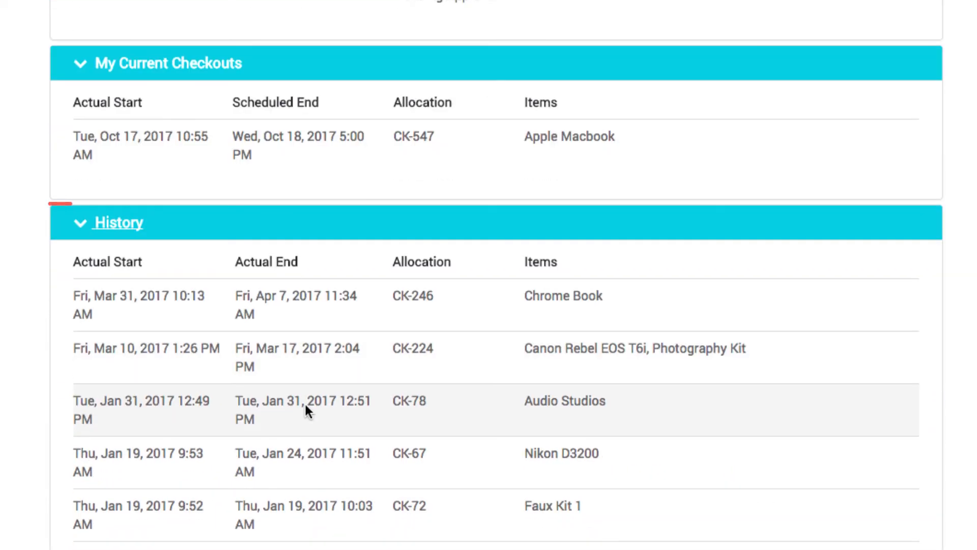
click(118, 223)
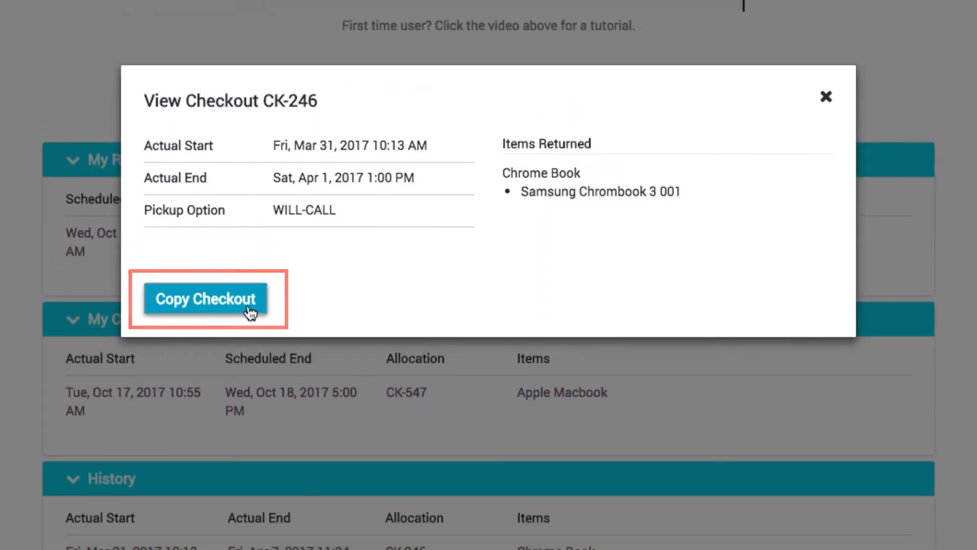
mouse_move(827, 98)
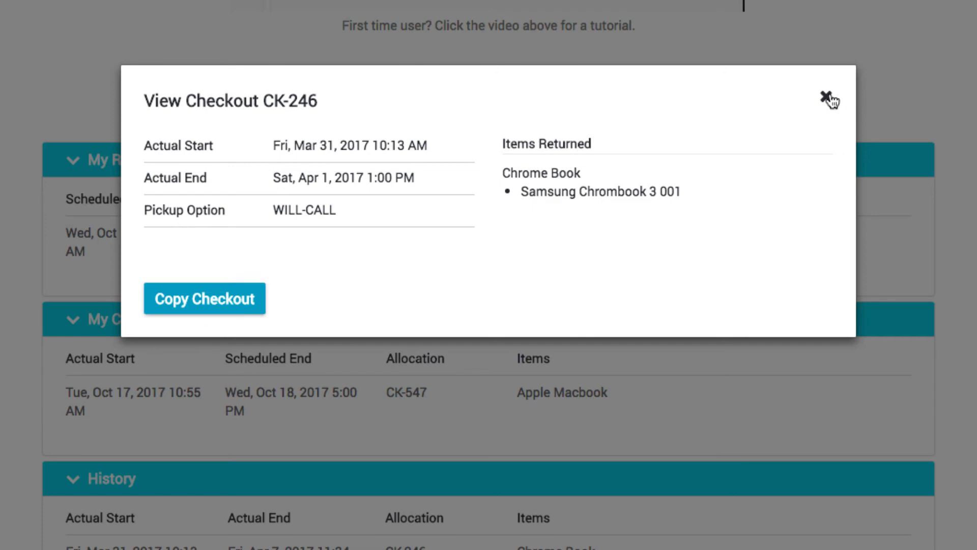
click(824, 96)
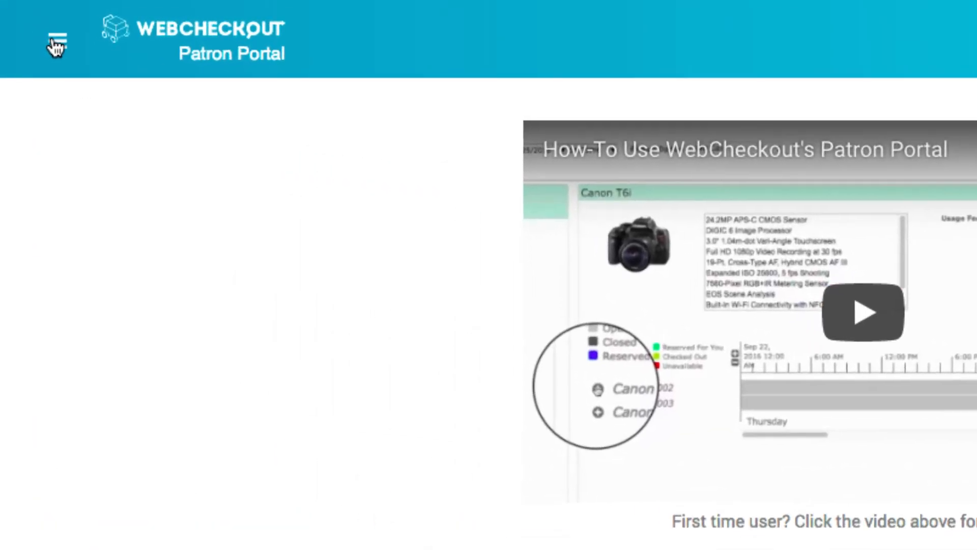
click(59, 38)
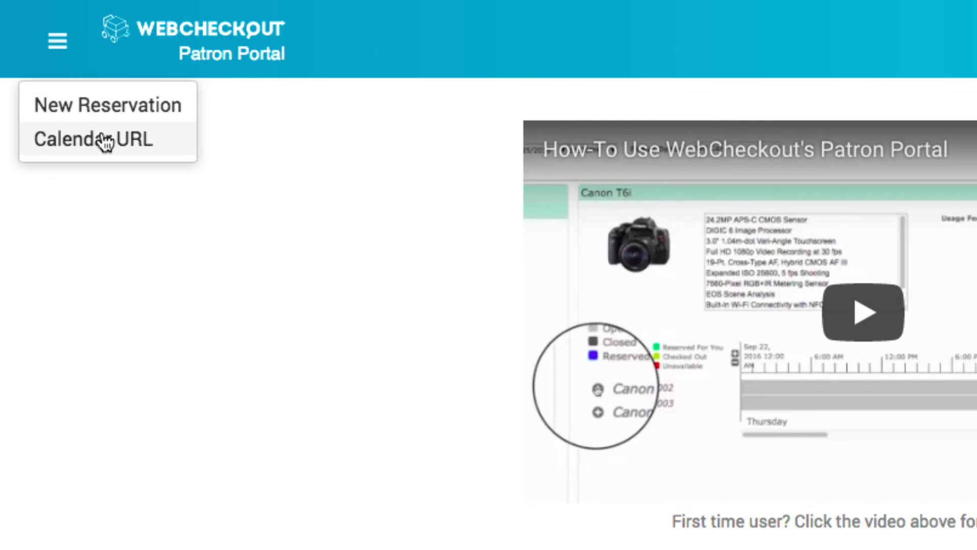